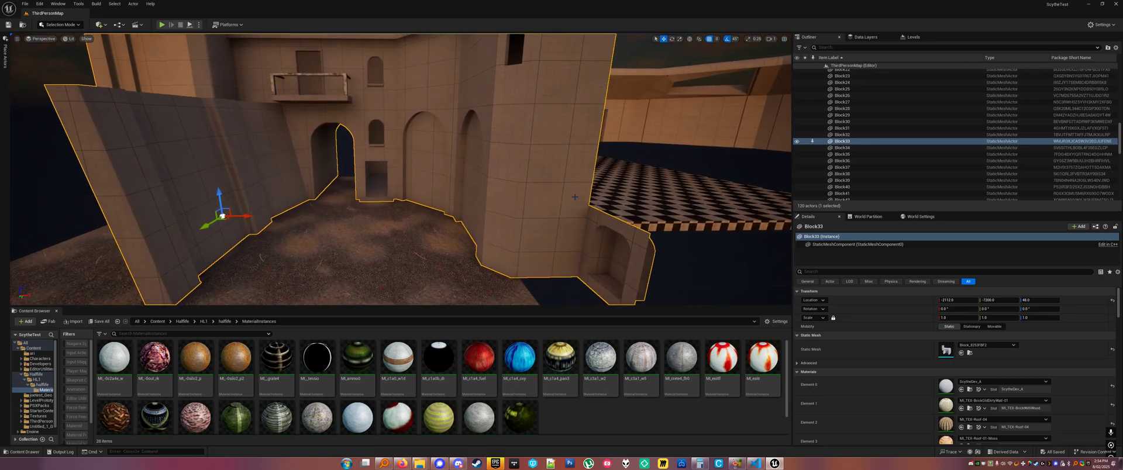
# - Browse to Content > EditorUtilities to show PP_UnlitShaded and its material instance
pyautogui.click(69, 38)
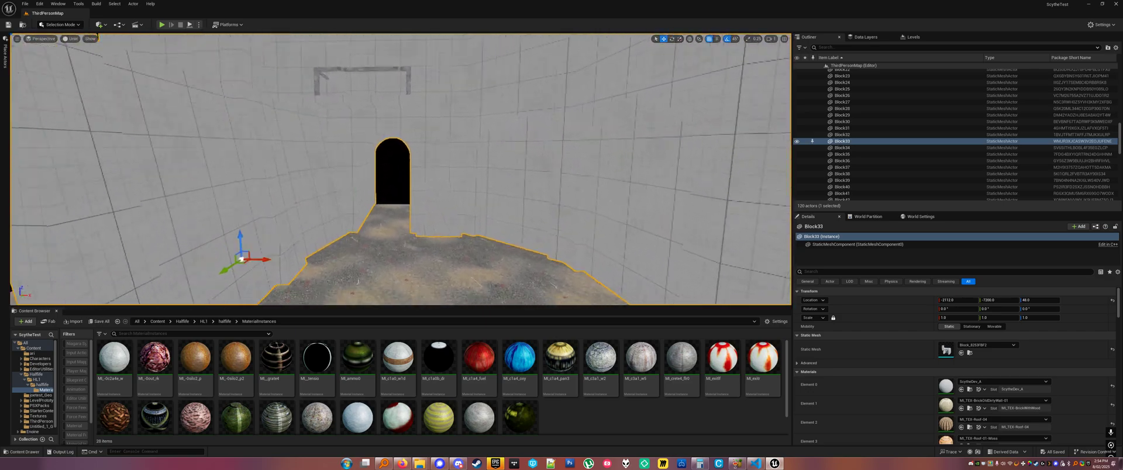
pyautogui.click(72, 38)
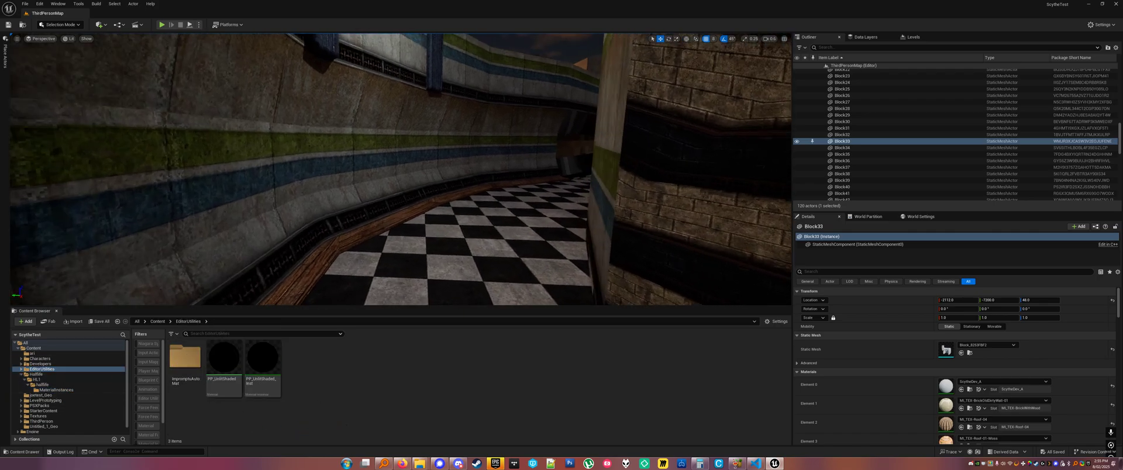
# - Open PP_UnlitShaded in the Material Editor and scroll through its post-process node graph
pyautogui.doubleClick(223, 358)
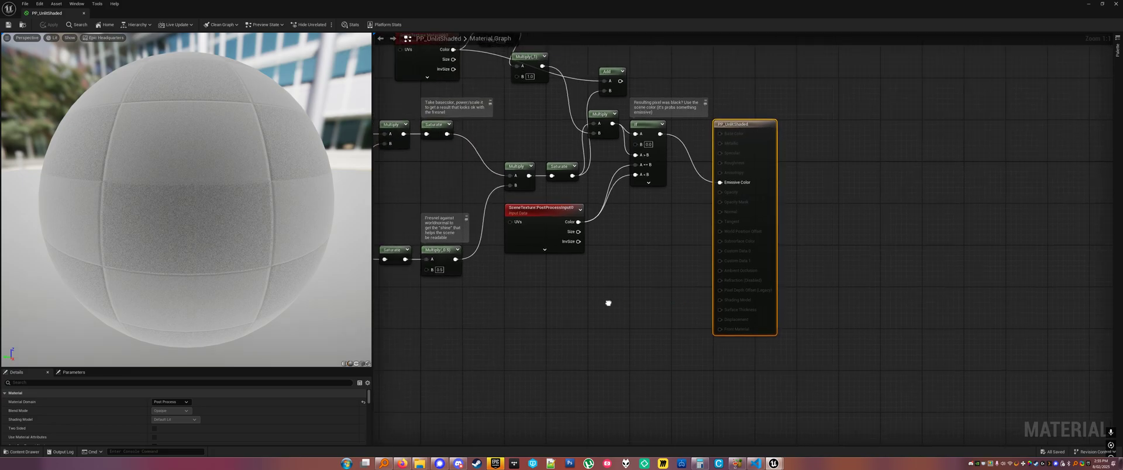
pyautogui.scroll(-3)
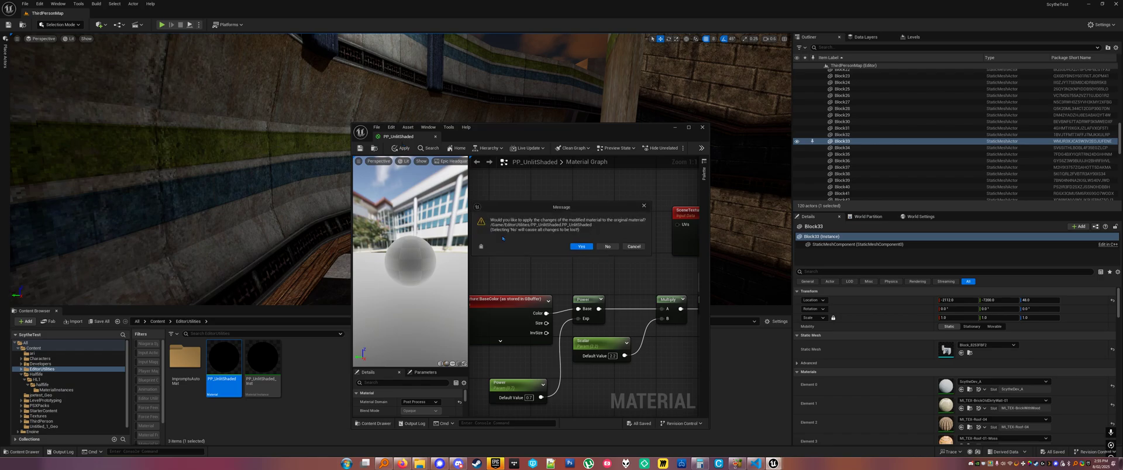
# - Confirm the PP_UnlitShaded material changes and add the UnlitShadedMaterial entry for PP_UnlitShaded_Inst
pyautogui.click(607, 247)
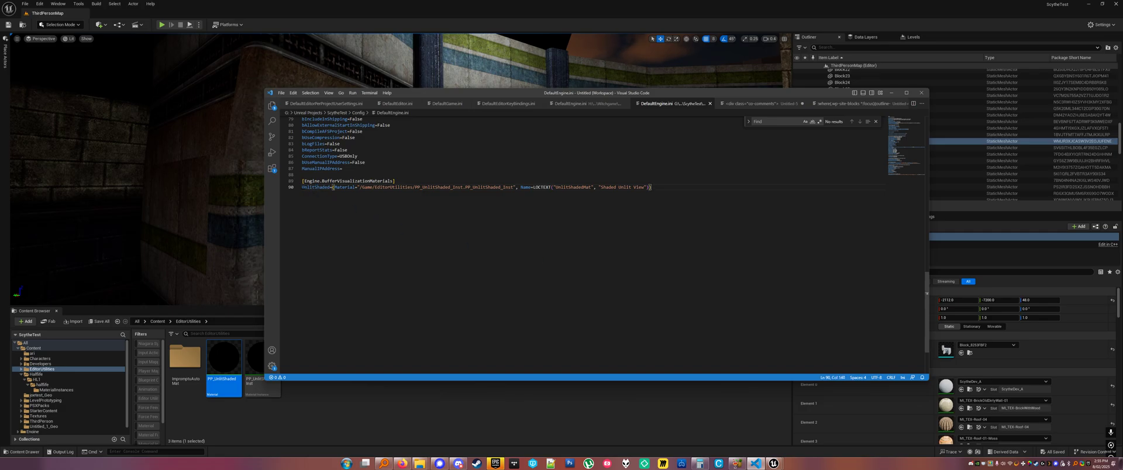
pyautogui.click(308, 186)
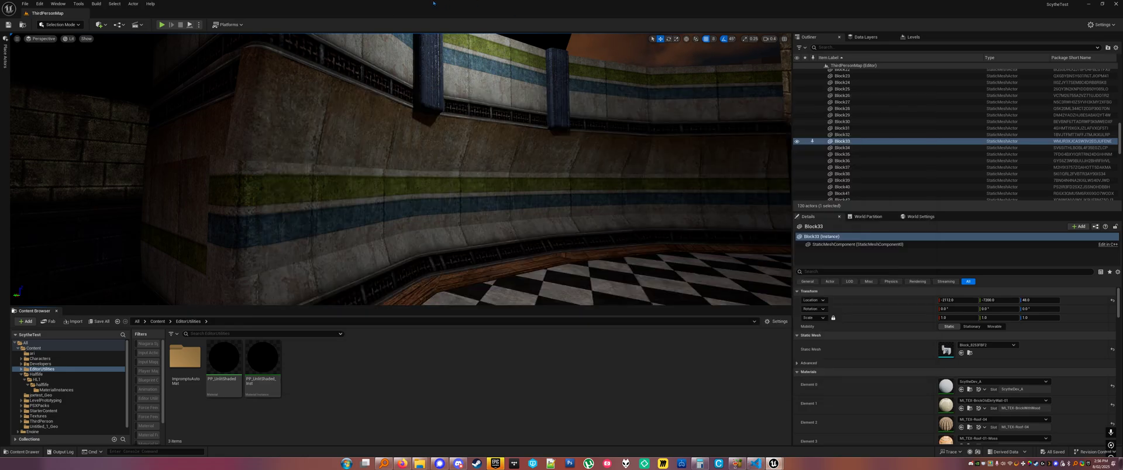
# - Switch the level viewport to Buffer Visualization > Shaded Unlit View
pyautogui.click(70, 39)
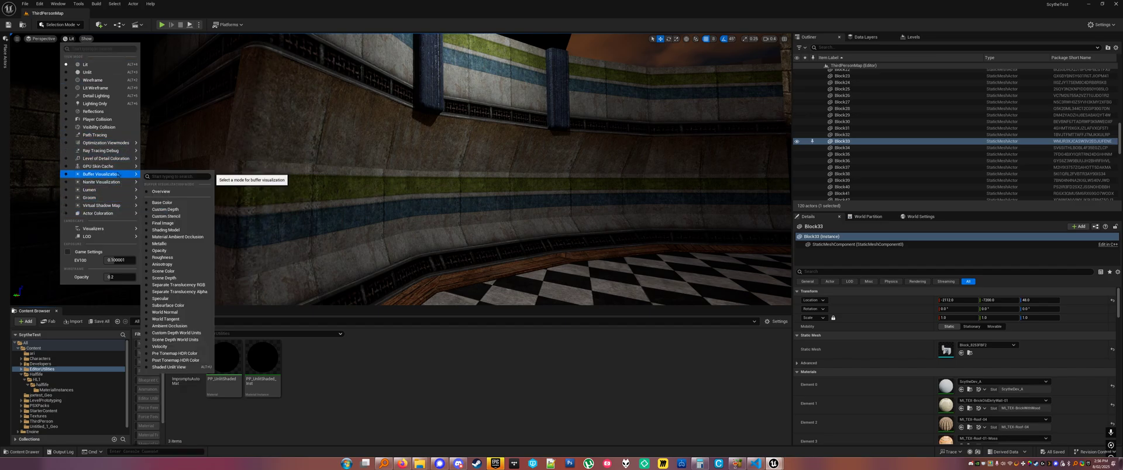
pyautogui.click(169, 367)
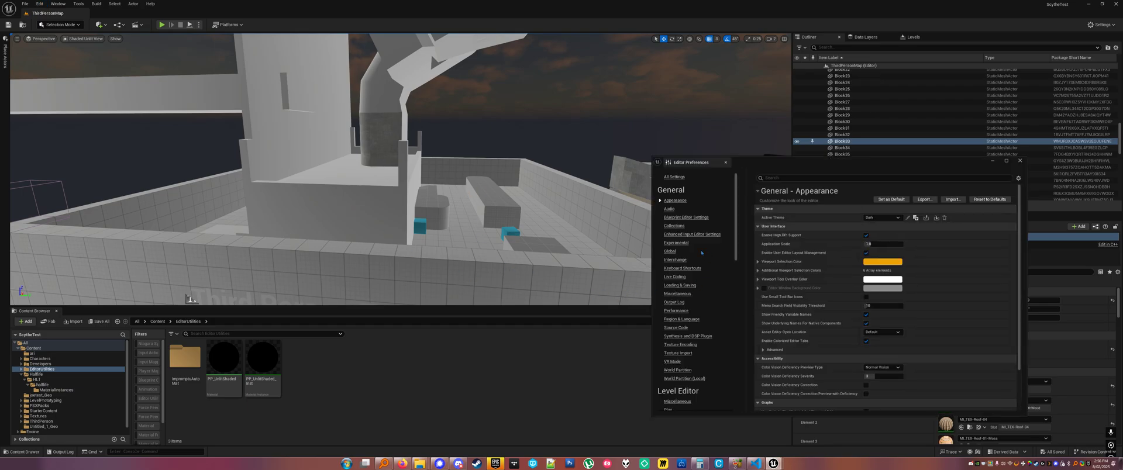
# - Bind a key to Shaded Unlit View via a 'shaded' shortcut search, then load another recent level
pyautogui.click(882, 177)
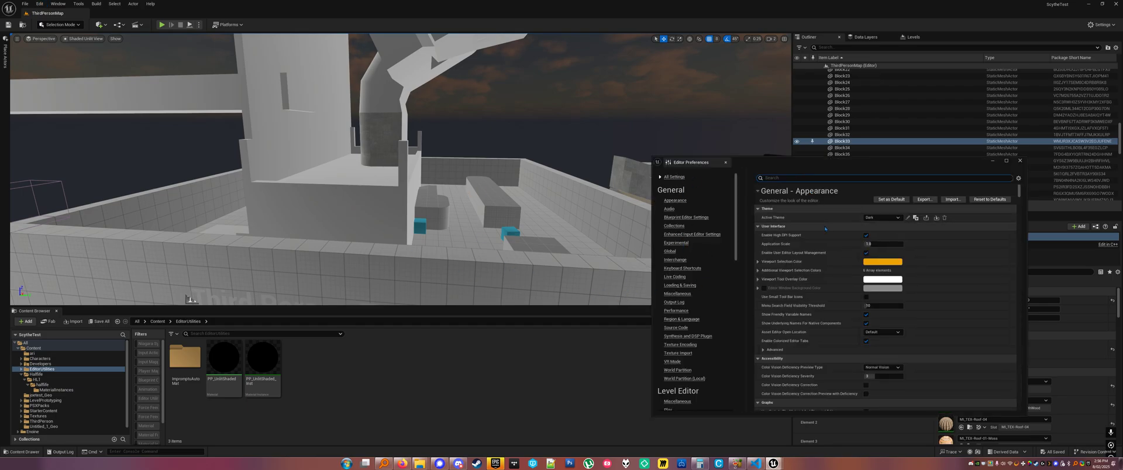
pyautogui.write('shaded')
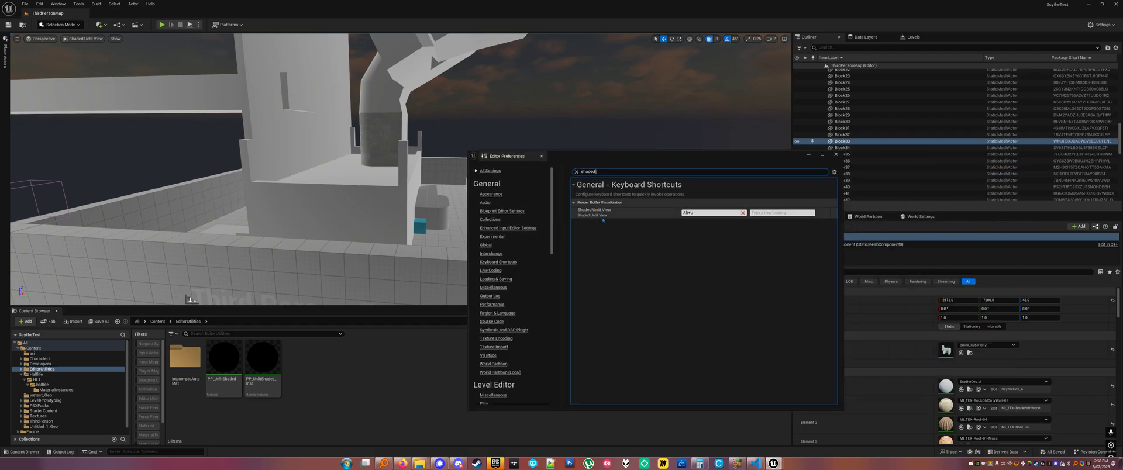
pyautogui.click(542, 156)
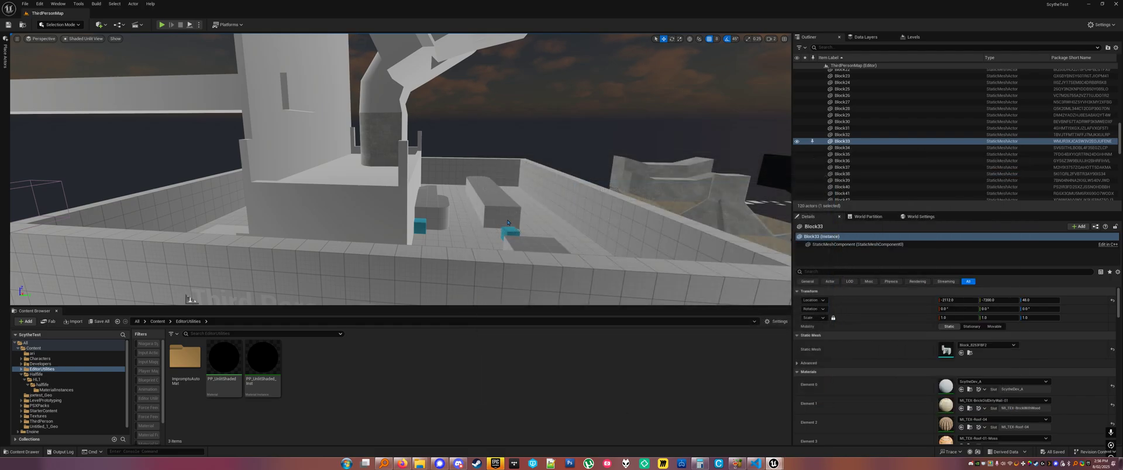
pyautogui.click(26, 3)
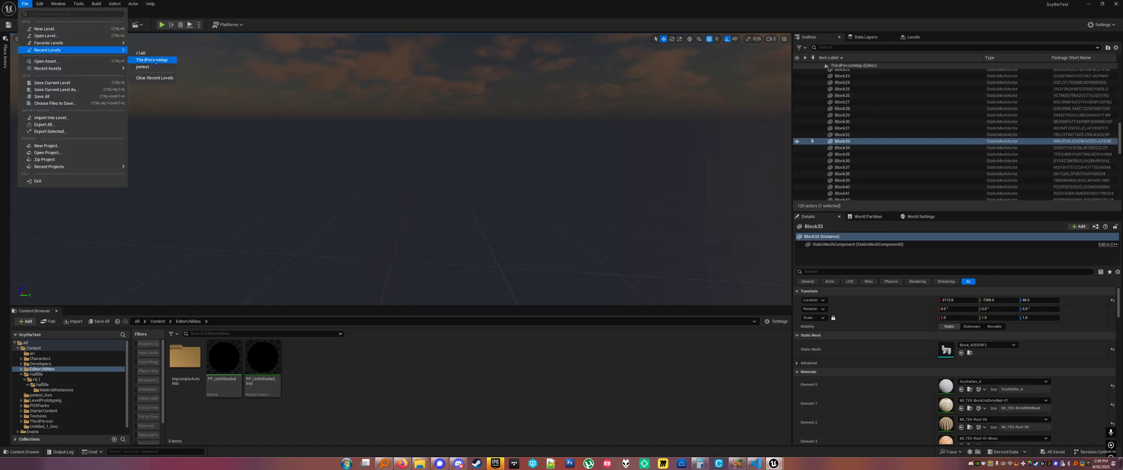
pyautogui.click(141, 52)
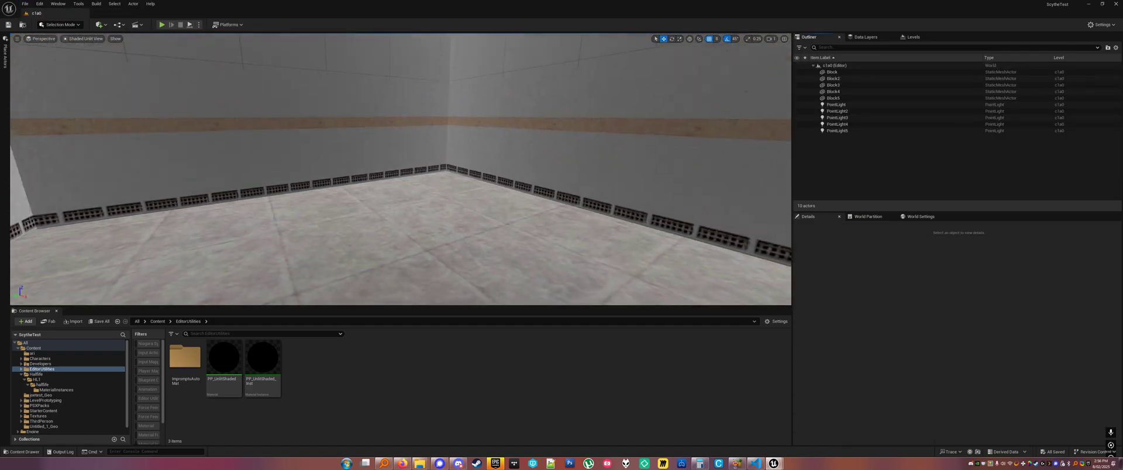